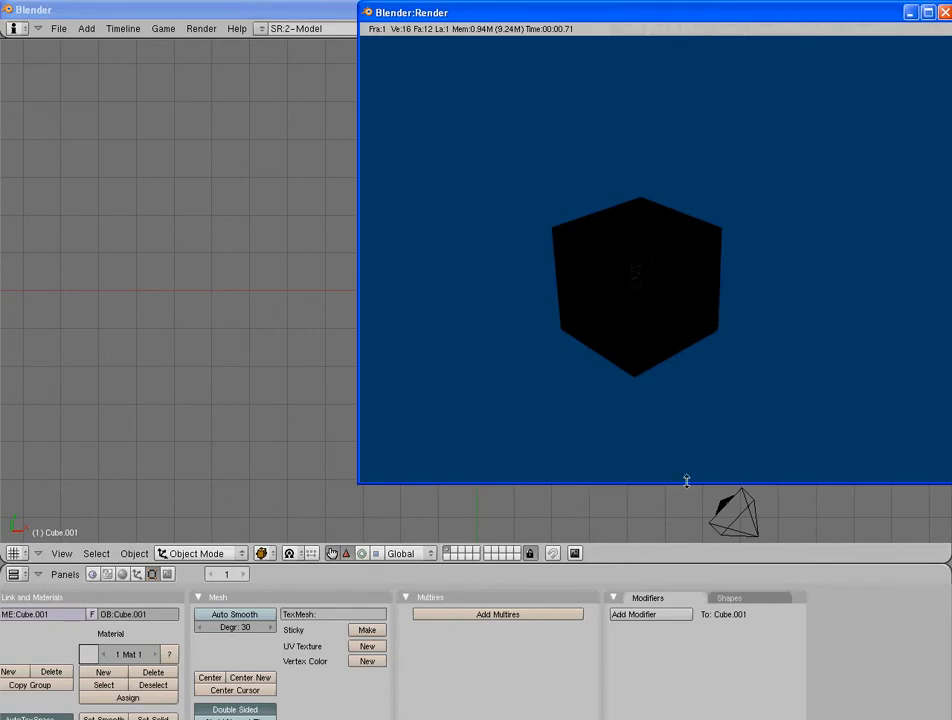
pyautogui.moveTo(606, 266)
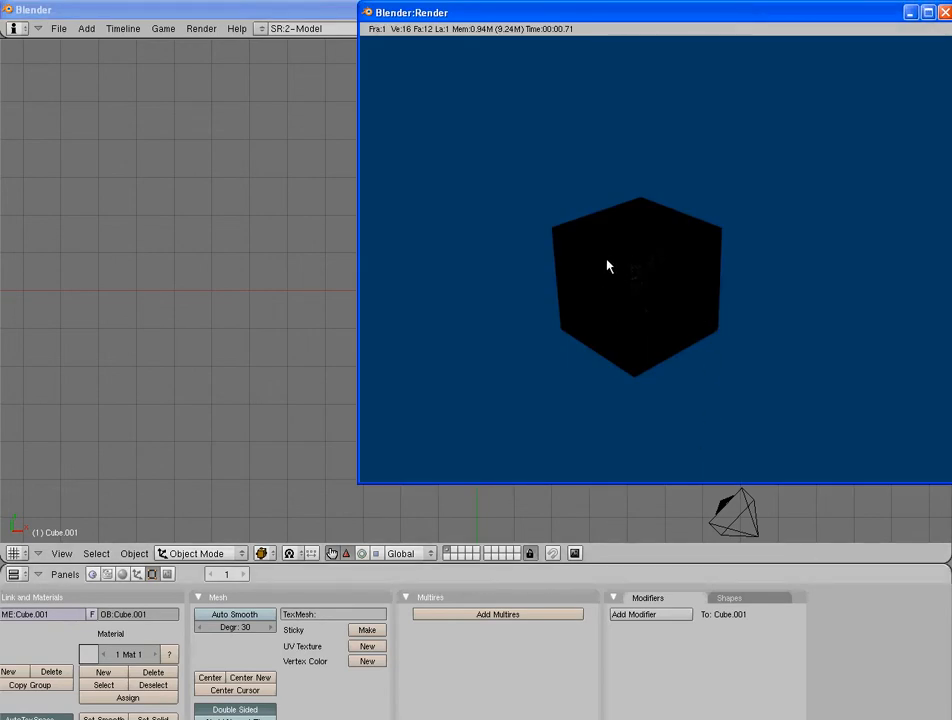
pyautogui.moveTo(640, 274)
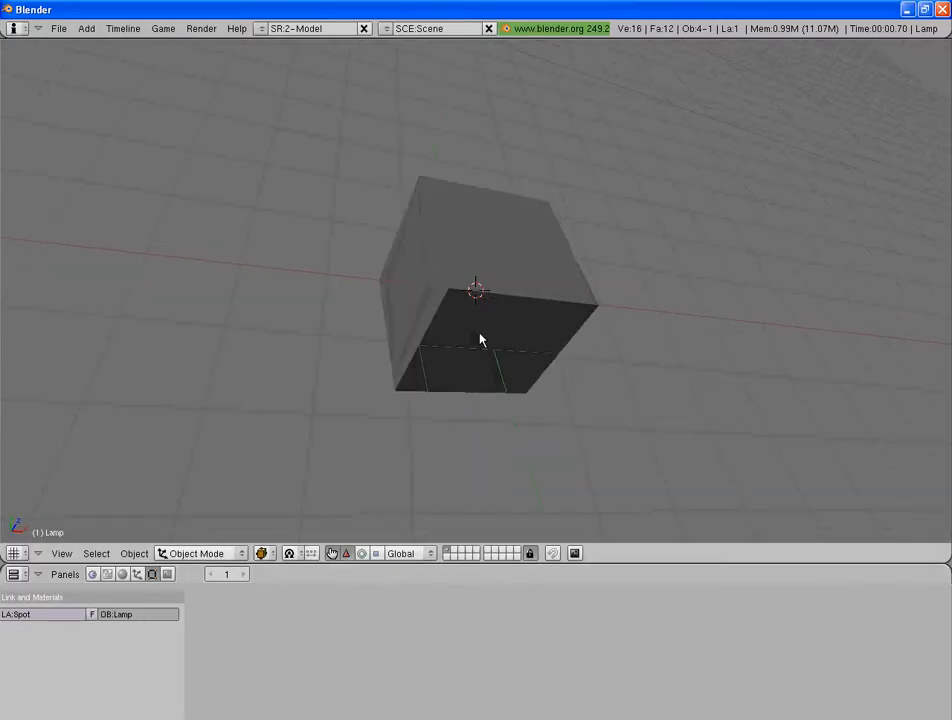
# - Render the cube, enter edit mode, and apply Remove Doubles to delete 18 duplicate vertices
pyautogui.moveTo(480, 340); pyautogui.dragTo(475, 305)
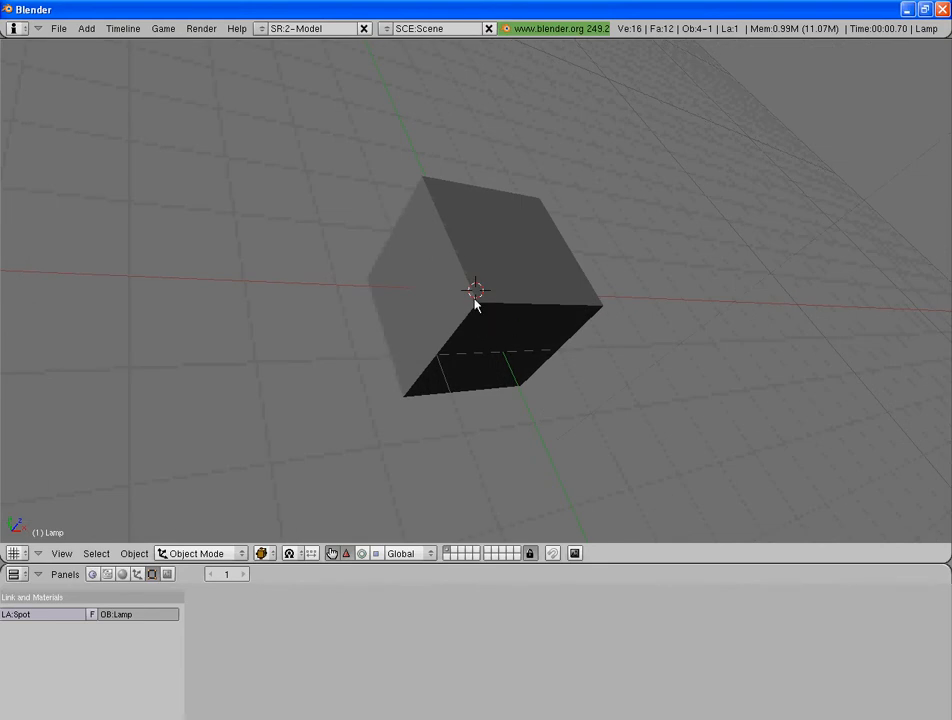
pyautogui.moveTo(481, 313)
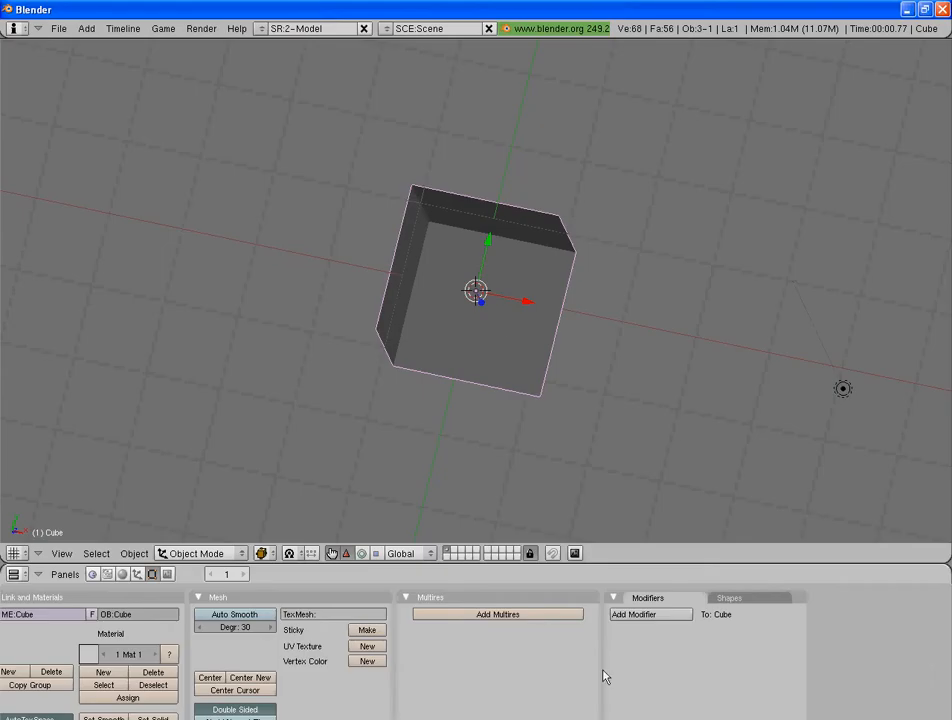
pyautogui.press('F12')
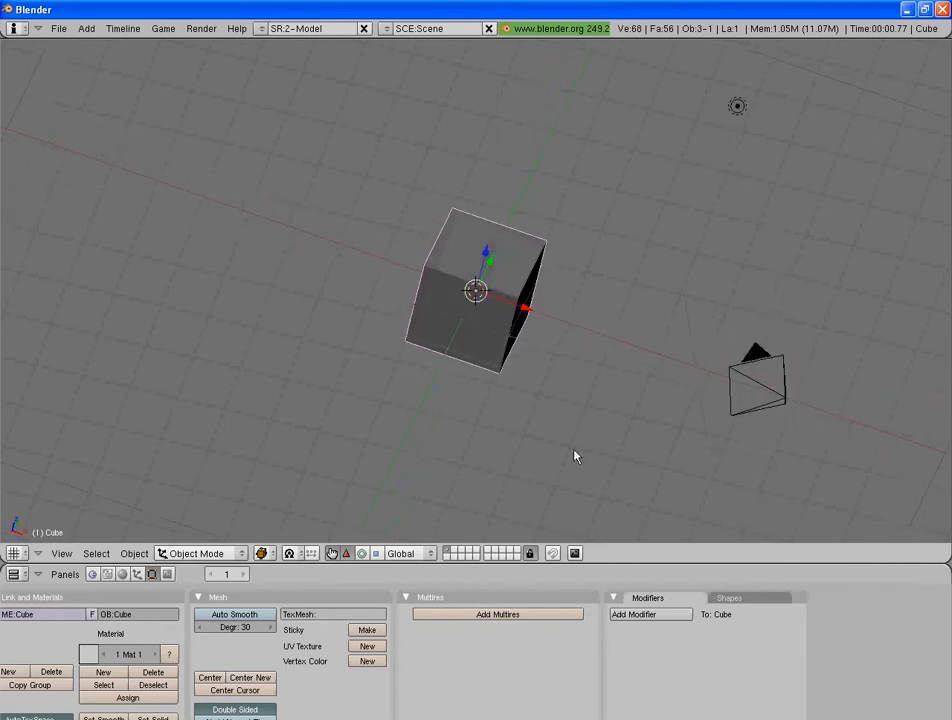
pyautogui.press('Tab')
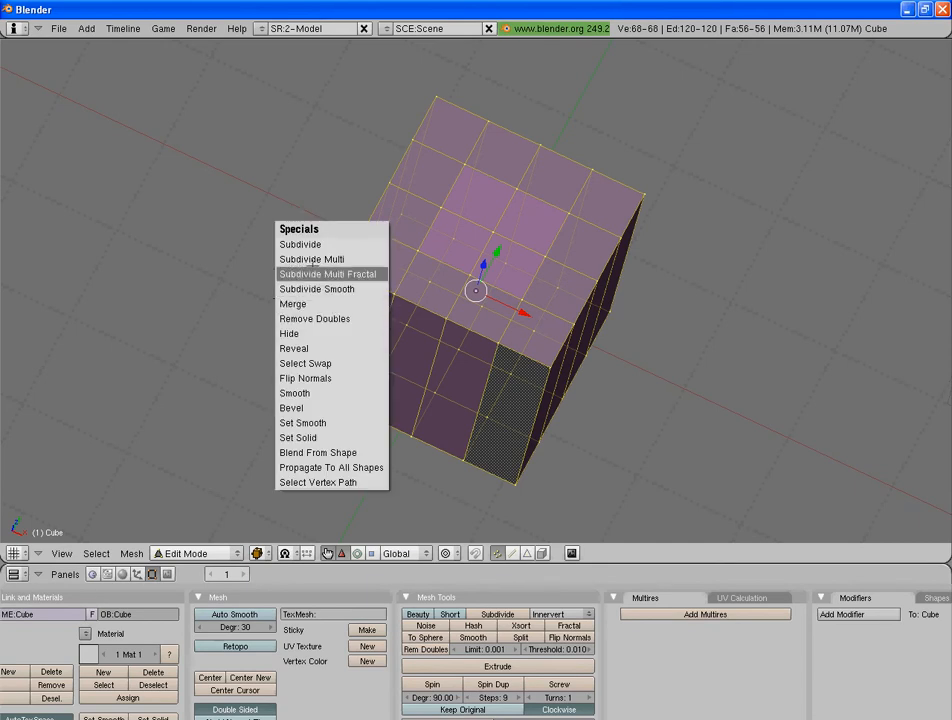
pyautogui.moveTo(293, 348)
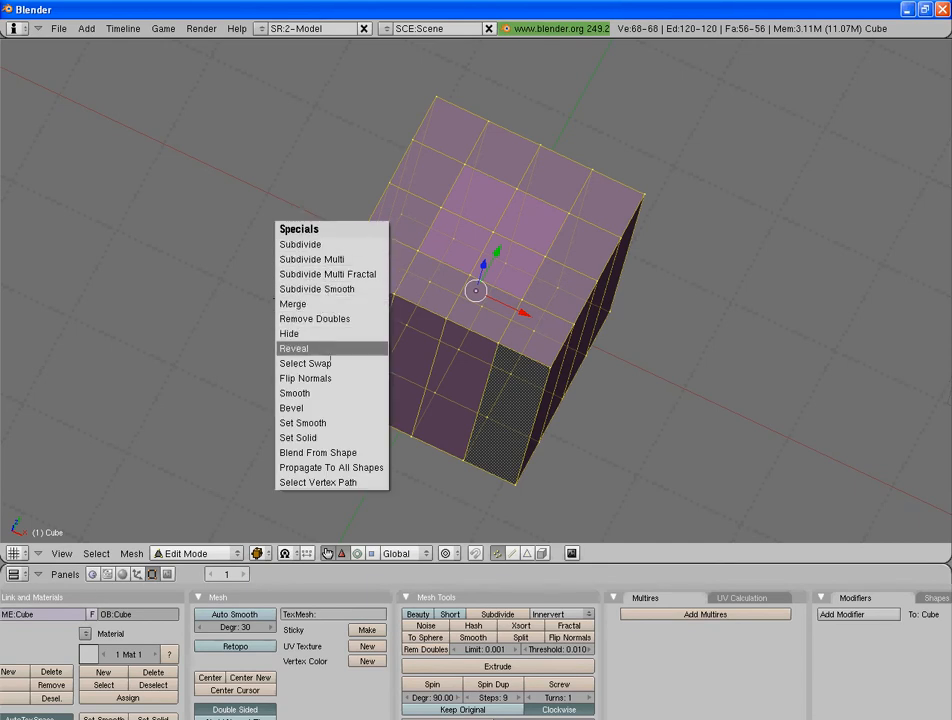
pyautogui.moveTo(314, 318)
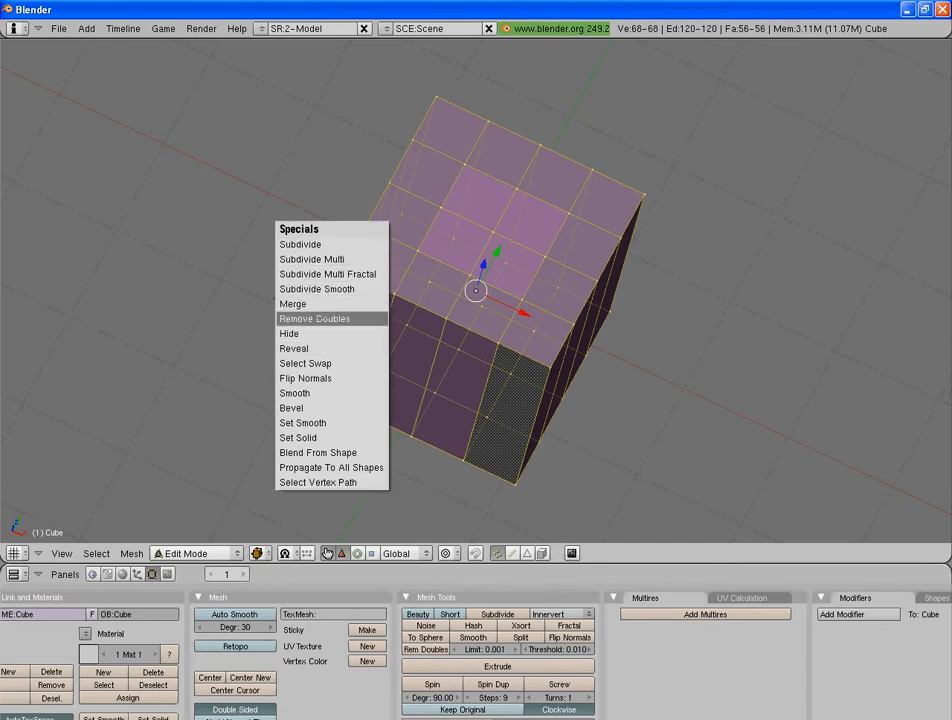
pyautogui.click(314, 318)
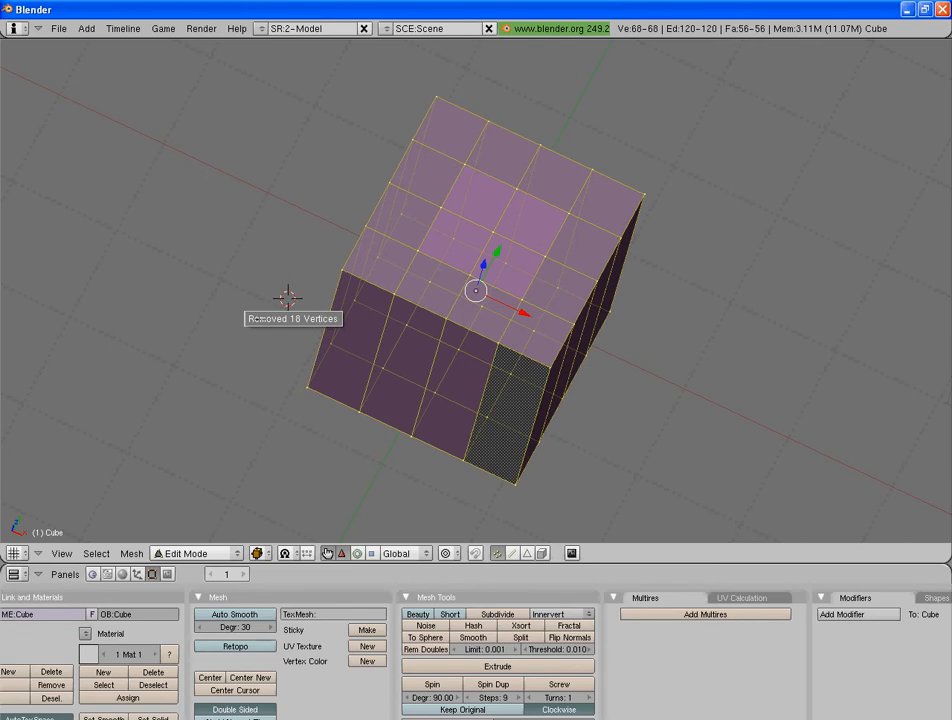